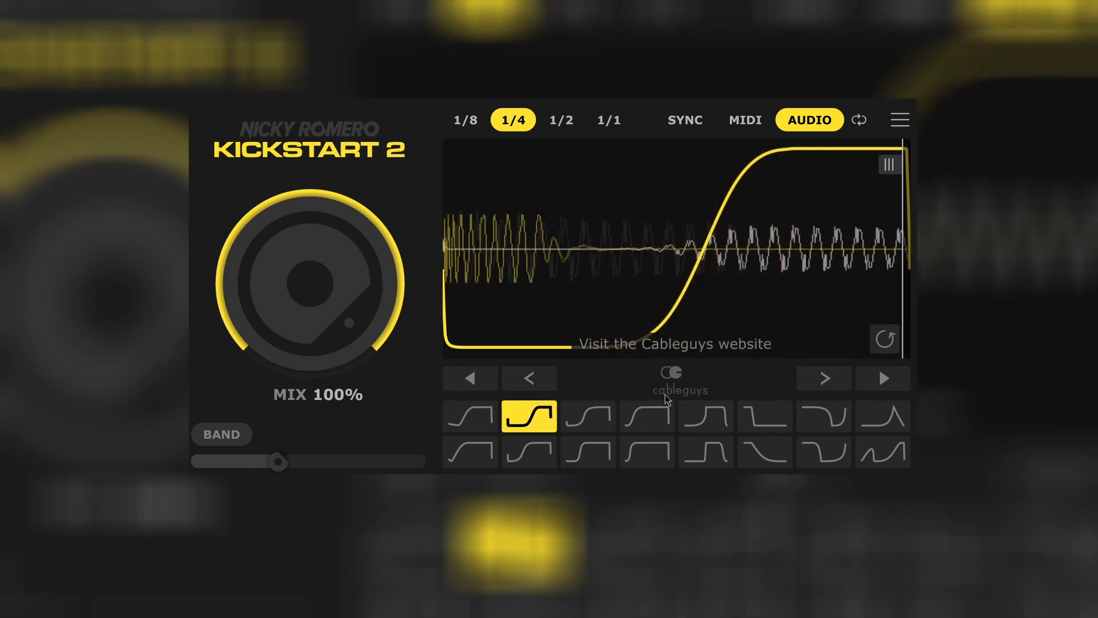
# Audition the steeper S-curve envelope, then switch to the plateau 'High Chain' curve preset
pyautogui.click(645, 415)
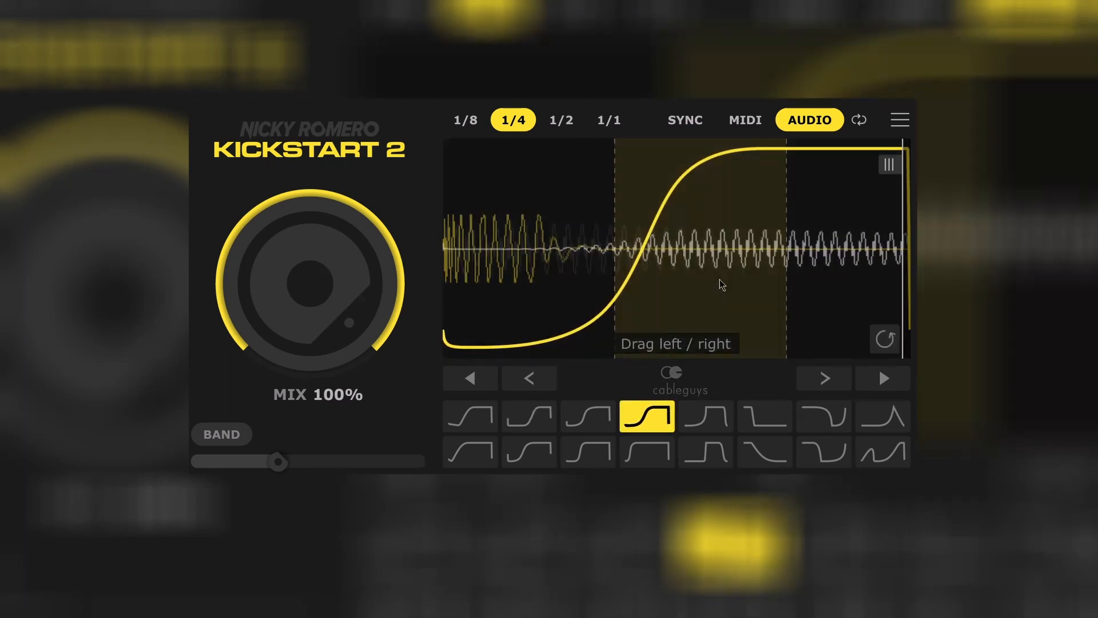
pyautogui.click(706, 451)
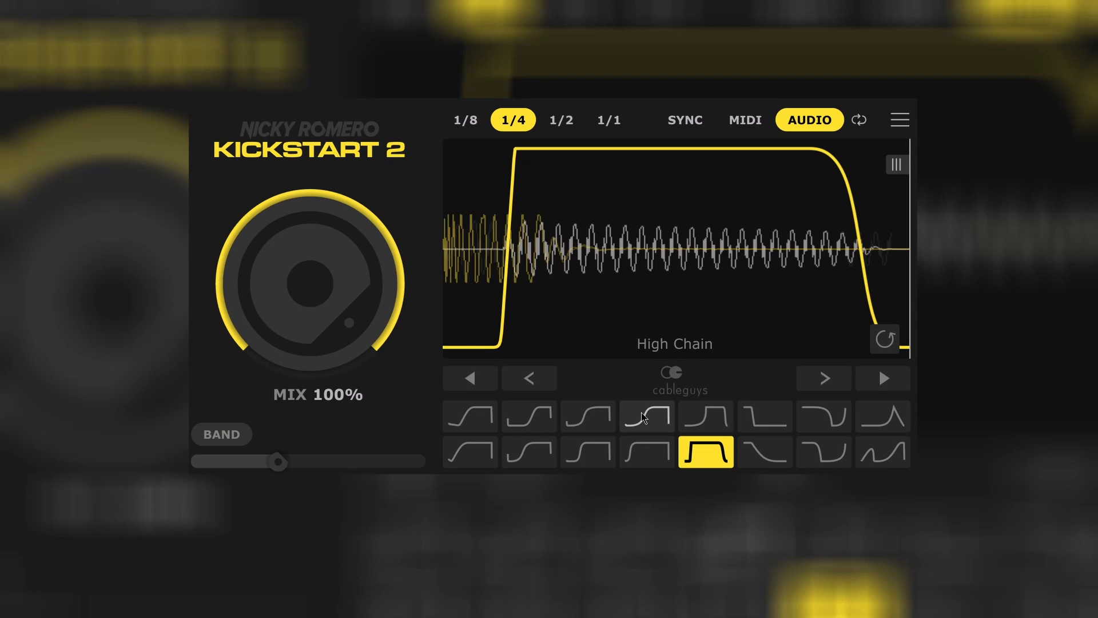
# Select the steep S-curve preset again, keeping mix at 100% and rate at 1/4
pyautogui.click(647, 416)
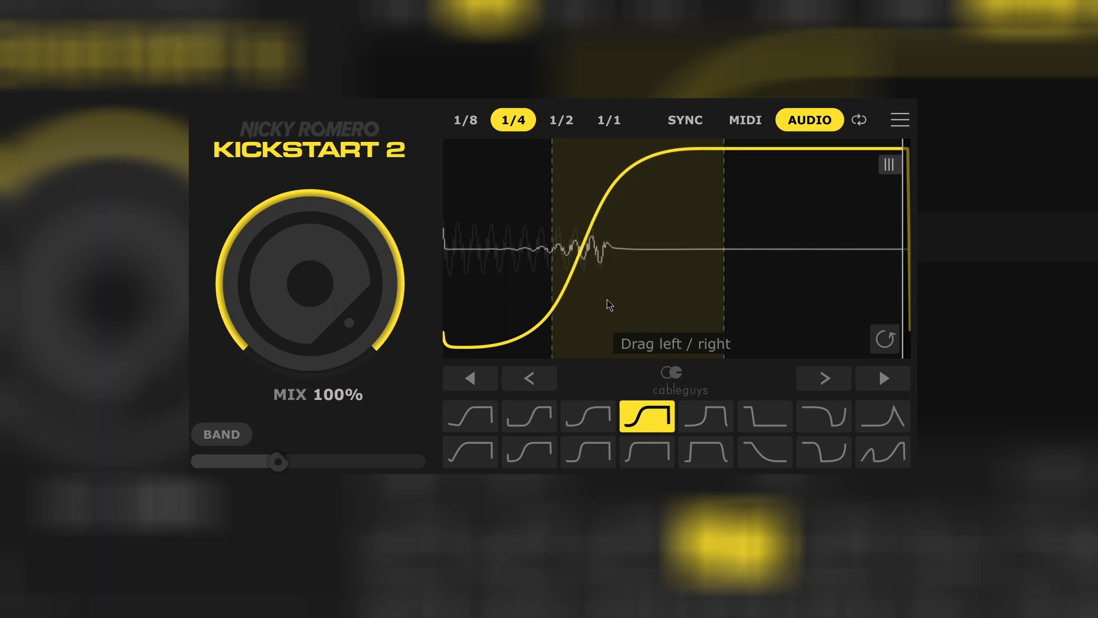
pyautogui.moveTo(617, 311)
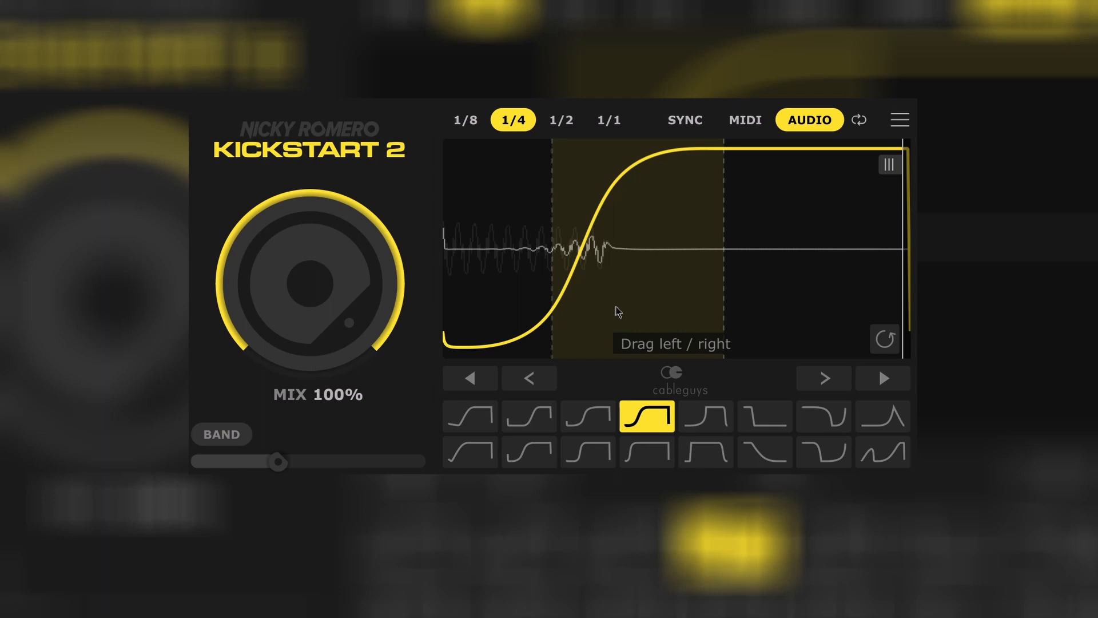
# Lower the Band crossover frequency and enable BAND so only low frequencies are ducked
pyautogui.click(220, 433)
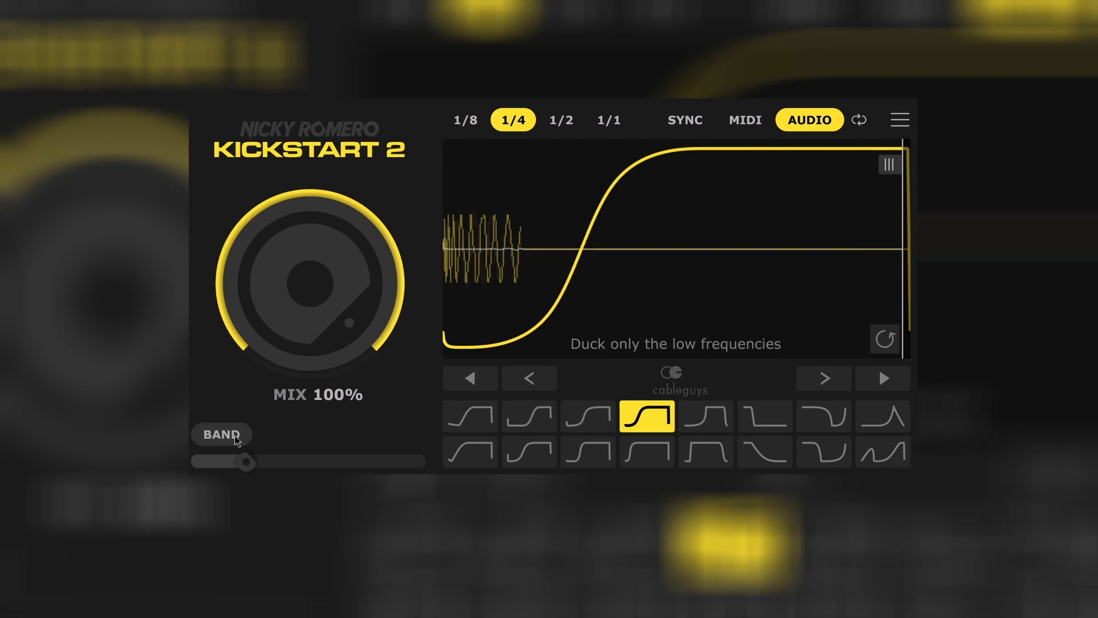
pyautogui.click(220, 435)
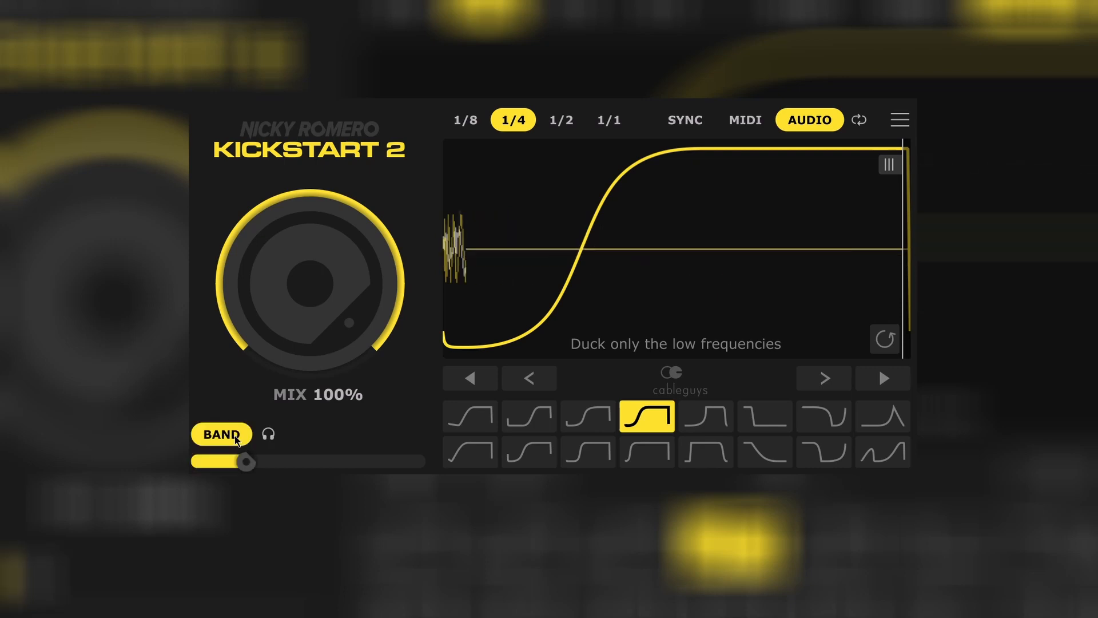